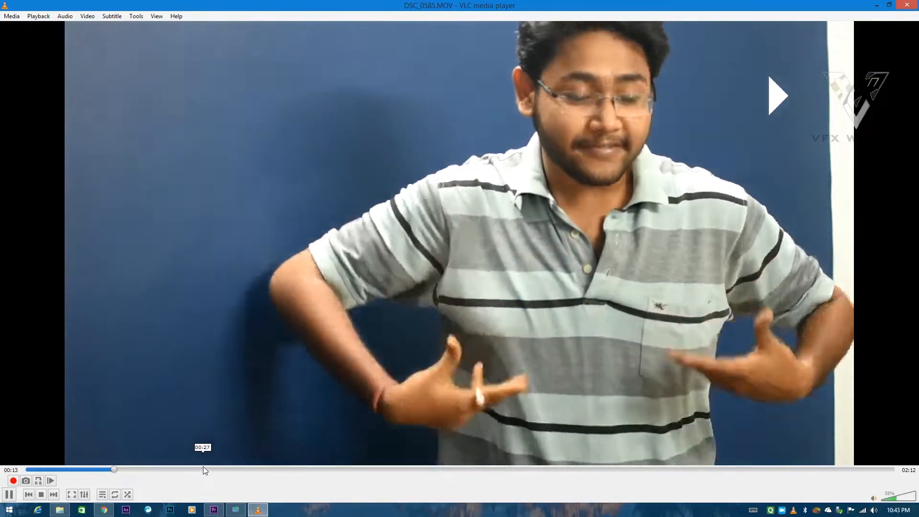
Step: Pause and resume DSC_0585.MOV in VLC, then scrub the seek bar forward through the outfit change
{"action": "left_click", "coordinate": [9, 494]}
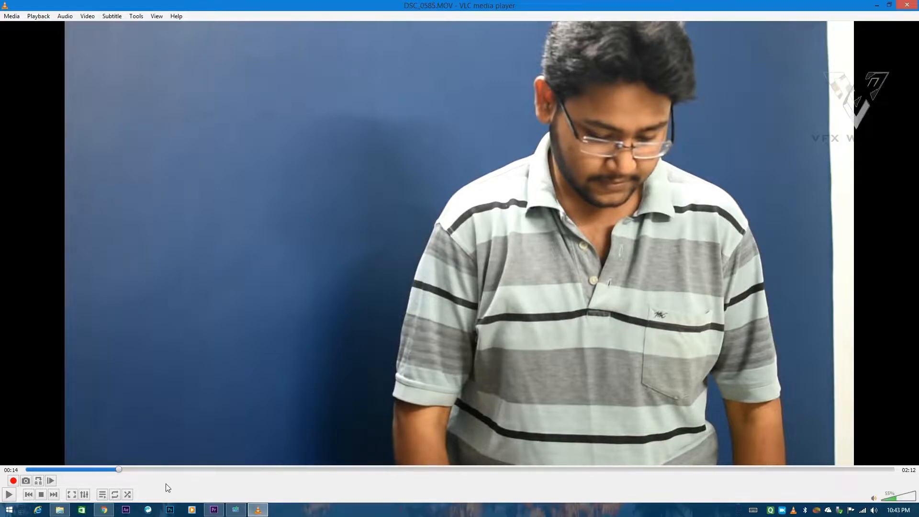
{"action": "left_click", "coordinate": [139, 469]}
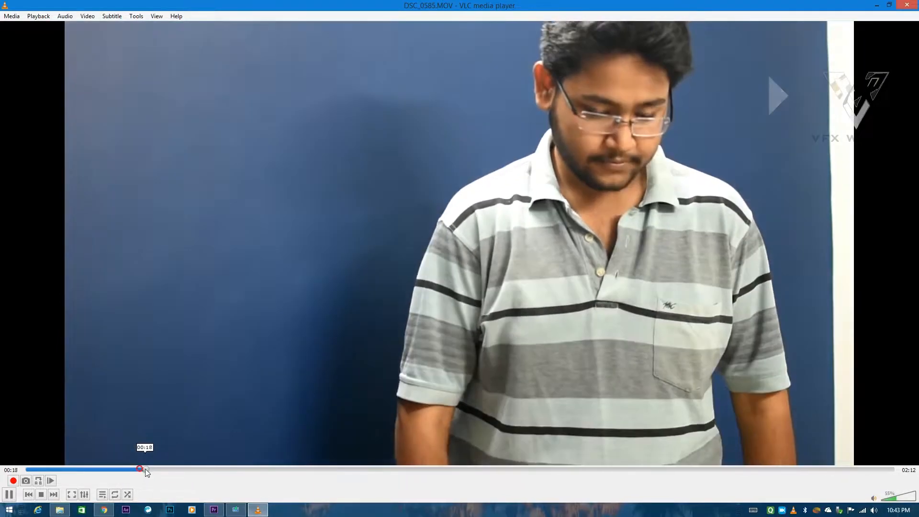
{"action": "left_click_drag", "start_coordinate": [140, 469], "coordinate": [164, 469]}
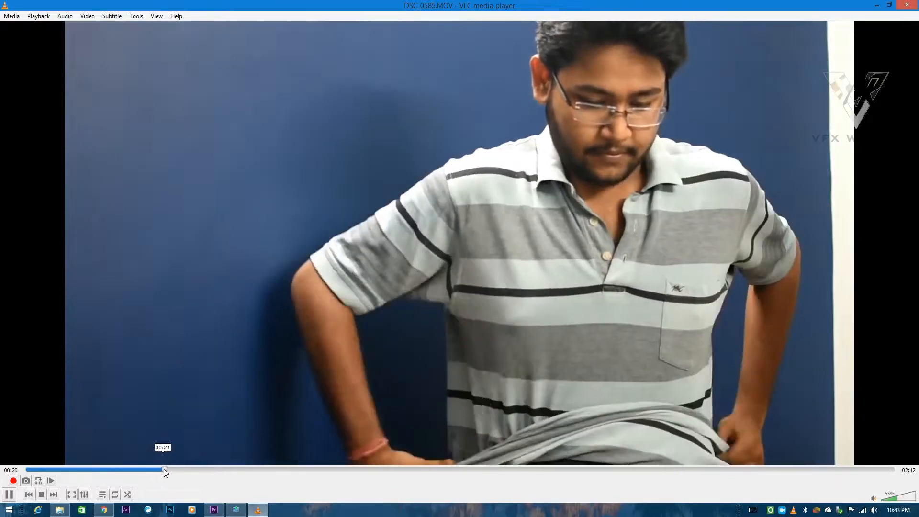
{"action": "left_click_drag", "start_coordinate": [163, 469], "coordinate": [218, 470]}
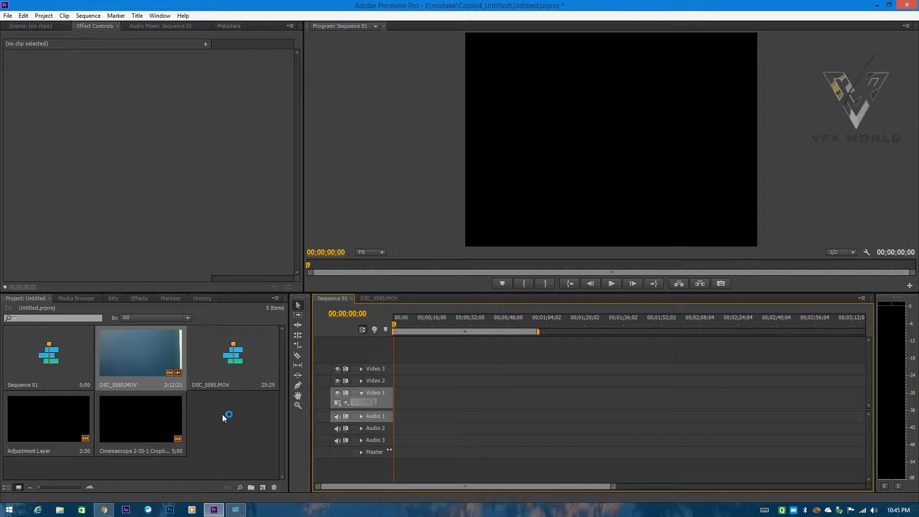
Step: Load DSC_0585 into the Source Monitor and scrub to the first usable moment
{"action": "double_click", "coordinate": [139, 352]}
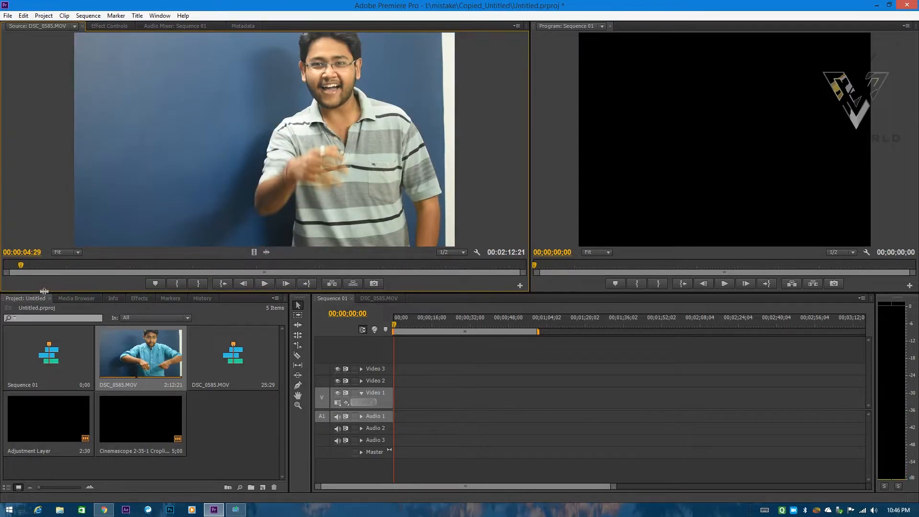
{"action": "left_click_drag", "start_coordinate": [20, 265], "coordinate": [39, 265]}
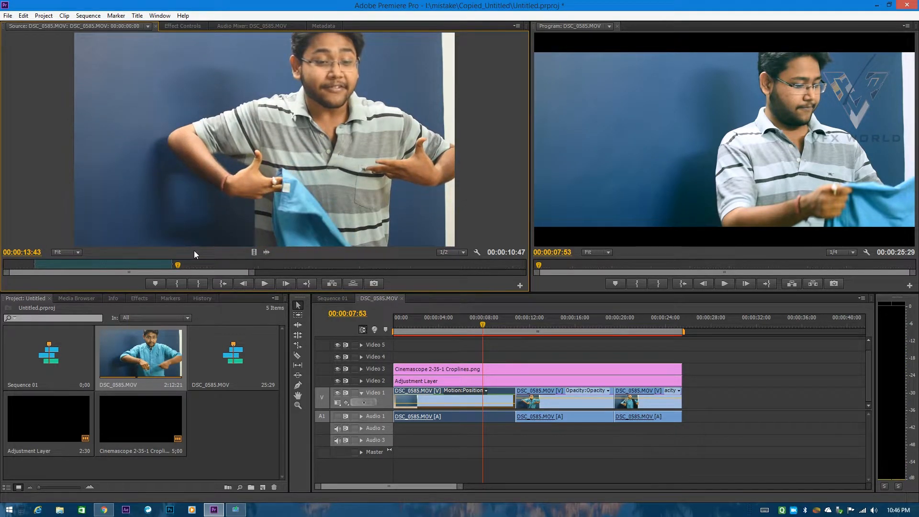
{"action": "left_click", "coordinate": [511, 324]}
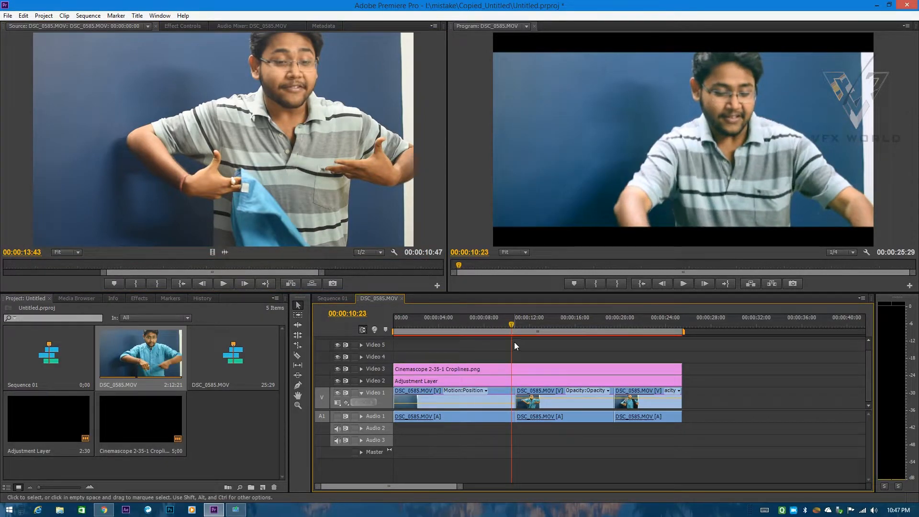
{"action": "left_click", "coordinate": [536, 390]}
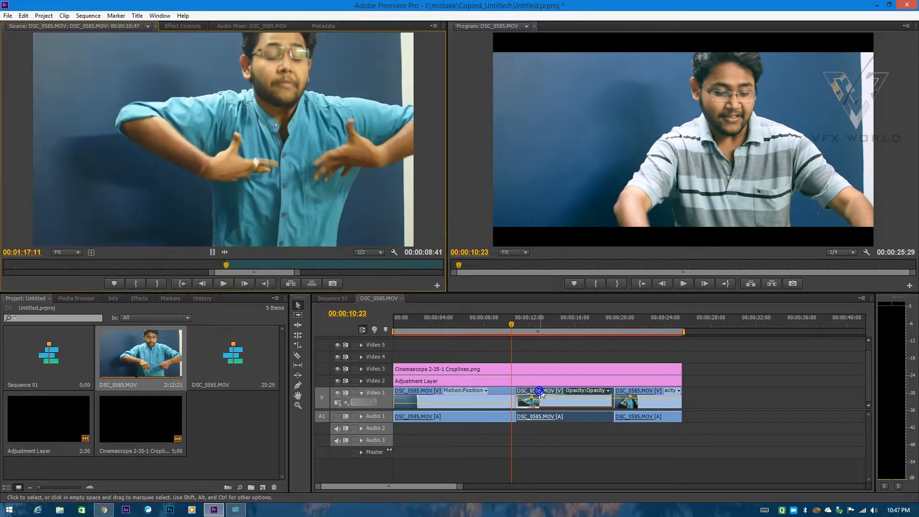
{"action": "left_click_drag", "start_coordinate": [226, 265], "coordinate": [210, 265]}
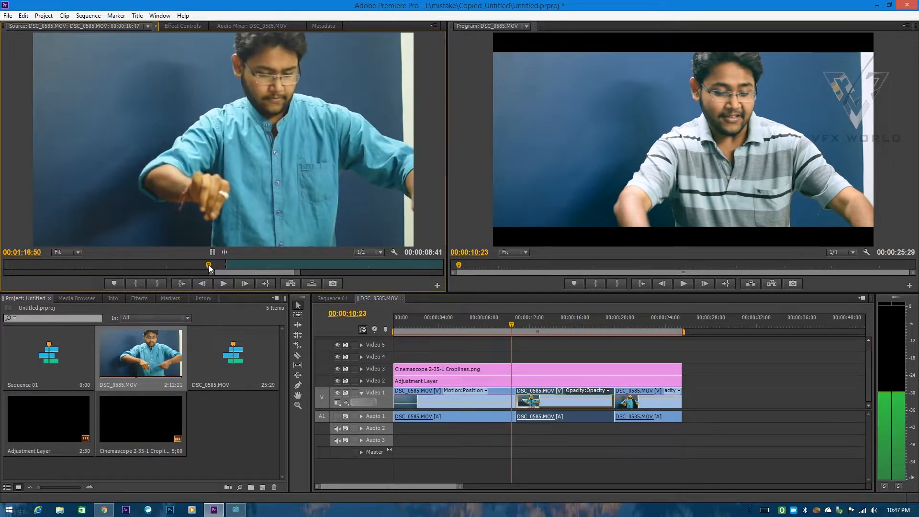
{"action": "left_click_drag", "start_coordinate": [208, 265], "coordinate": [223, 265]}
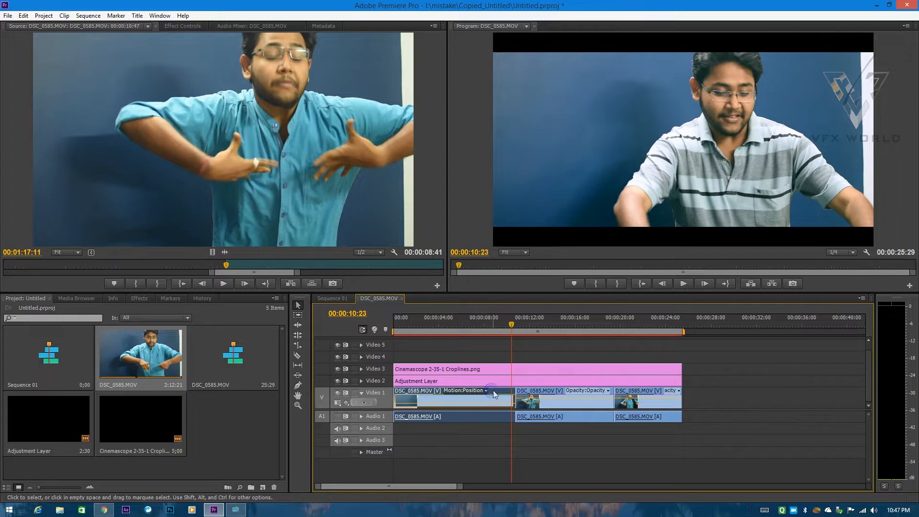
{"action": "left_click_drag", "start_coordinate": [226, 264], "coordinate": [140, 265]}
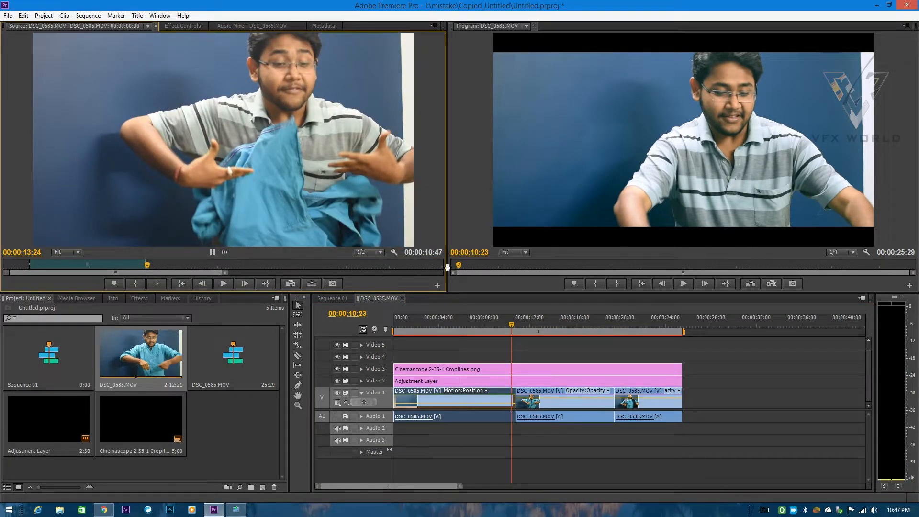
{"action": "left_click", "coordinate": [522, 337]}
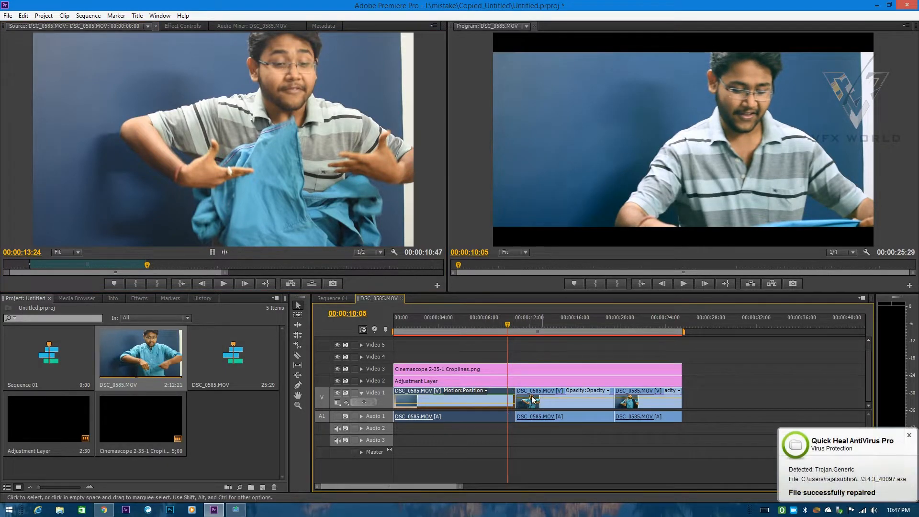
{"action": "left_click", "coordinate": [908, 434]}
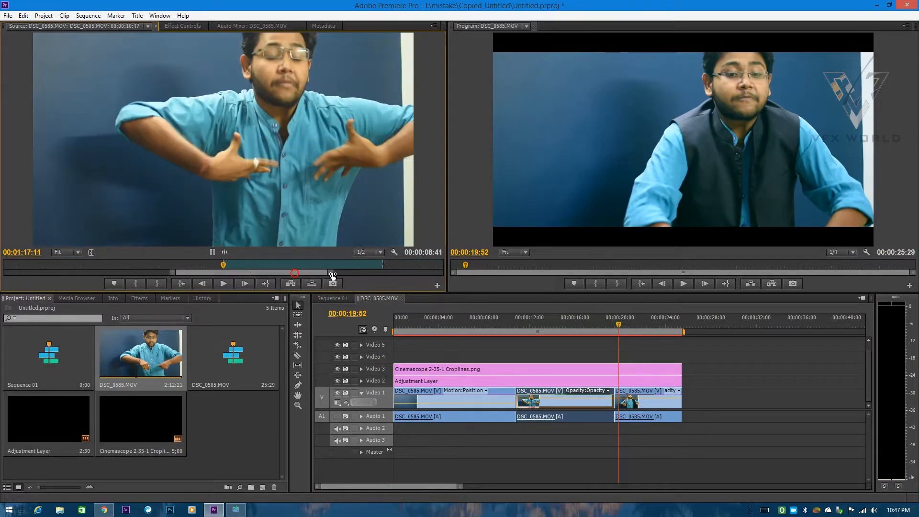
Step: Scrub the vest footage to the motion-matching frame, then return the playhead to the second cut
{"action": "left_click_drag", "start_coordinate": [295, 273], "coordinate": [350, 273]}
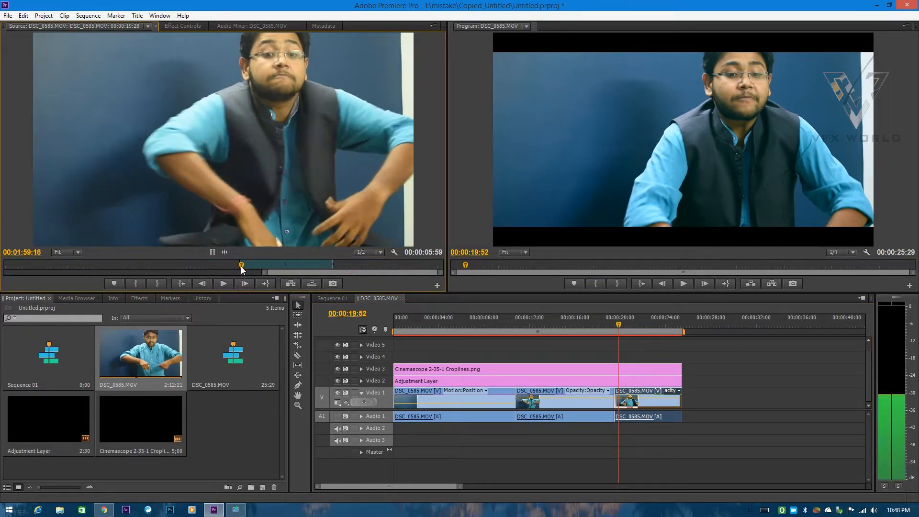
{"action": "left_click_drag", "start_coordinate": [241, 265], "coordinate": [246, 265]}
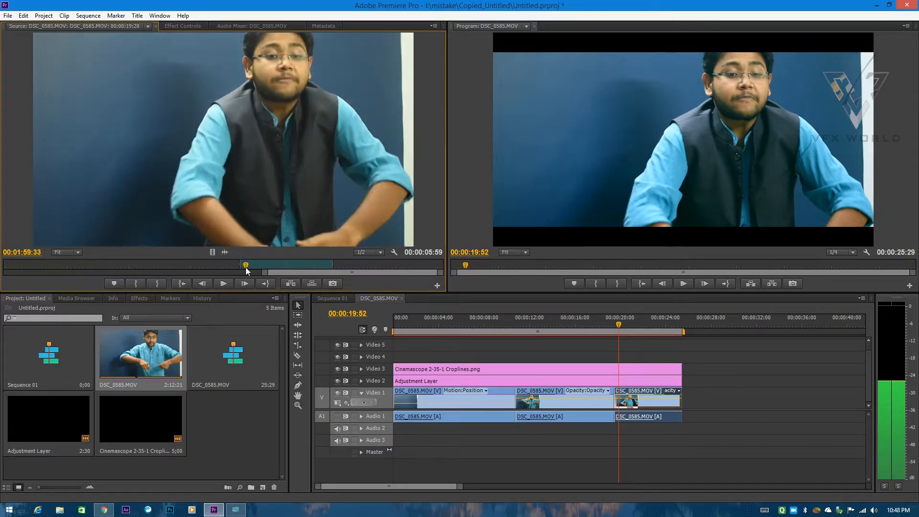
{"action": "left_click_drag", "start_coordinate": [619, 325], "coordinate": [614, 325]}
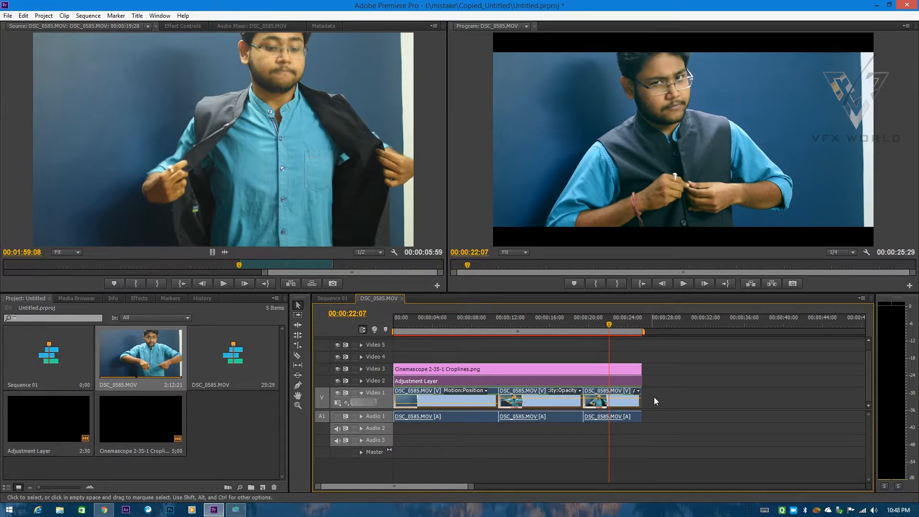
{"action": "mouse_move", "coordinate": [655, 409]}
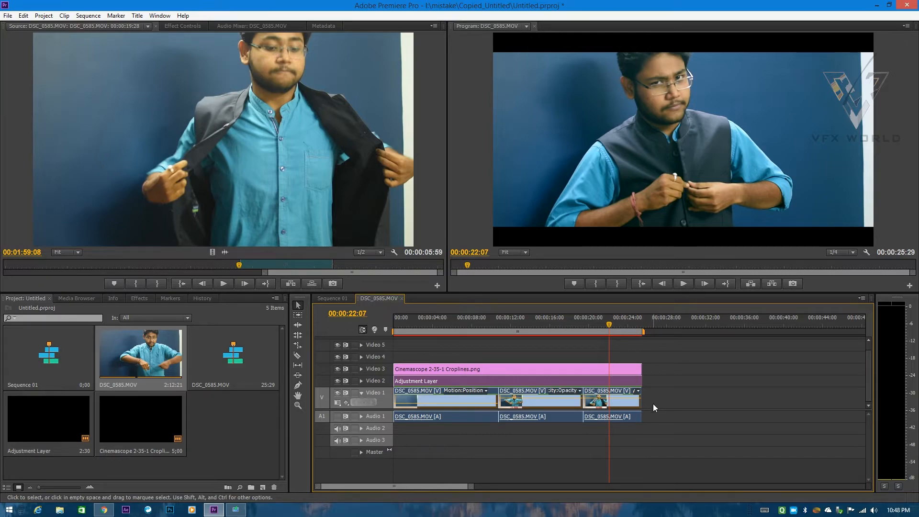
{"action": "mouse_move", "coordinate": [649, 421]}
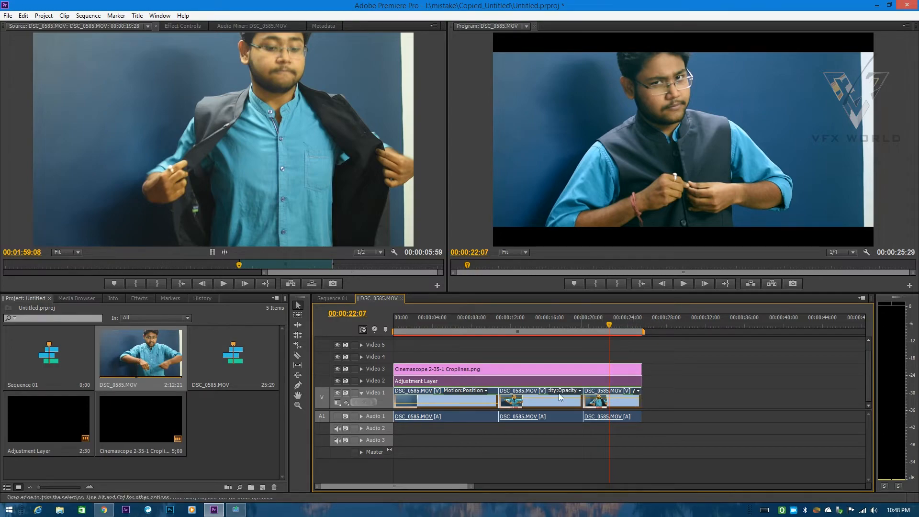
{"action": "left_click", "coordinate": [498, 331]}
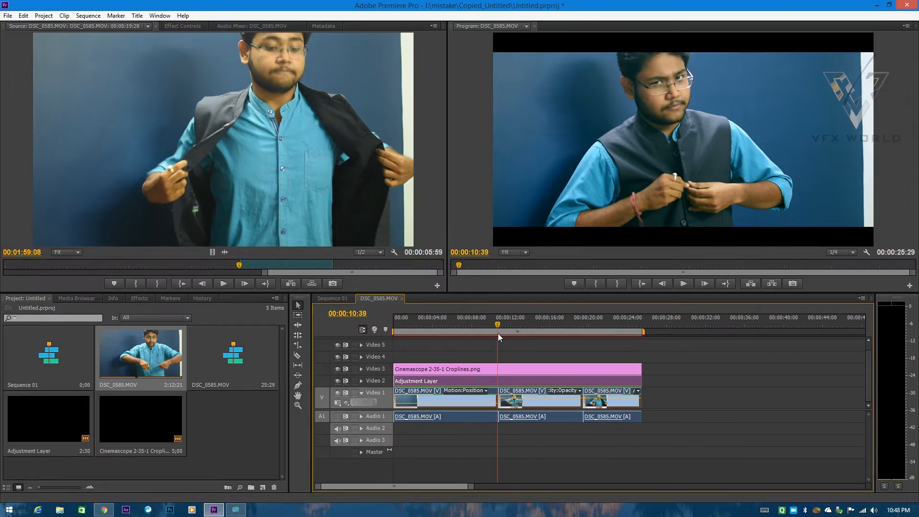